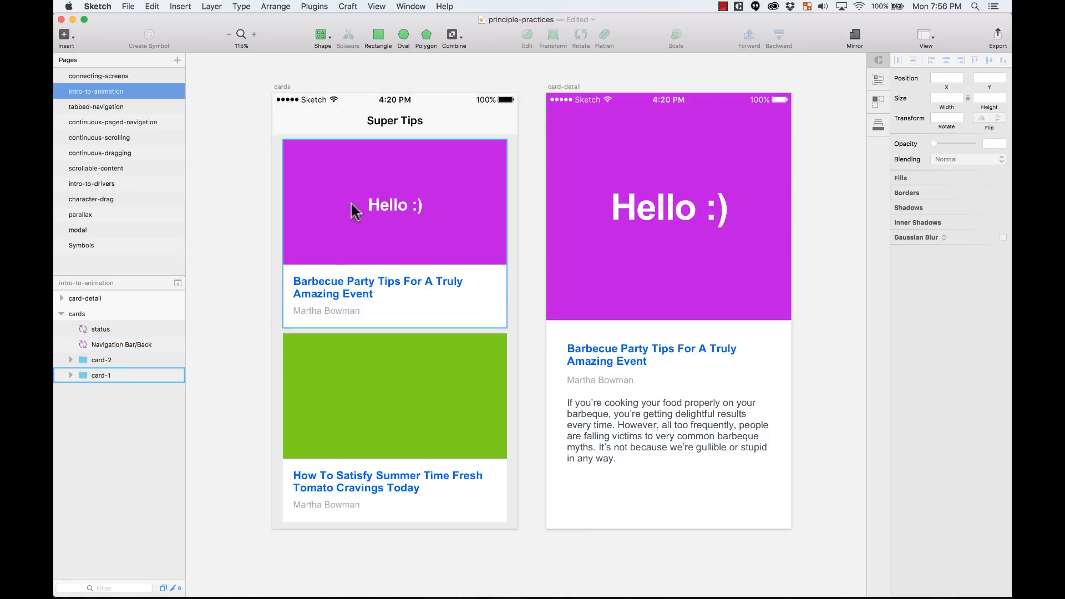
mouse_move(290, 235)
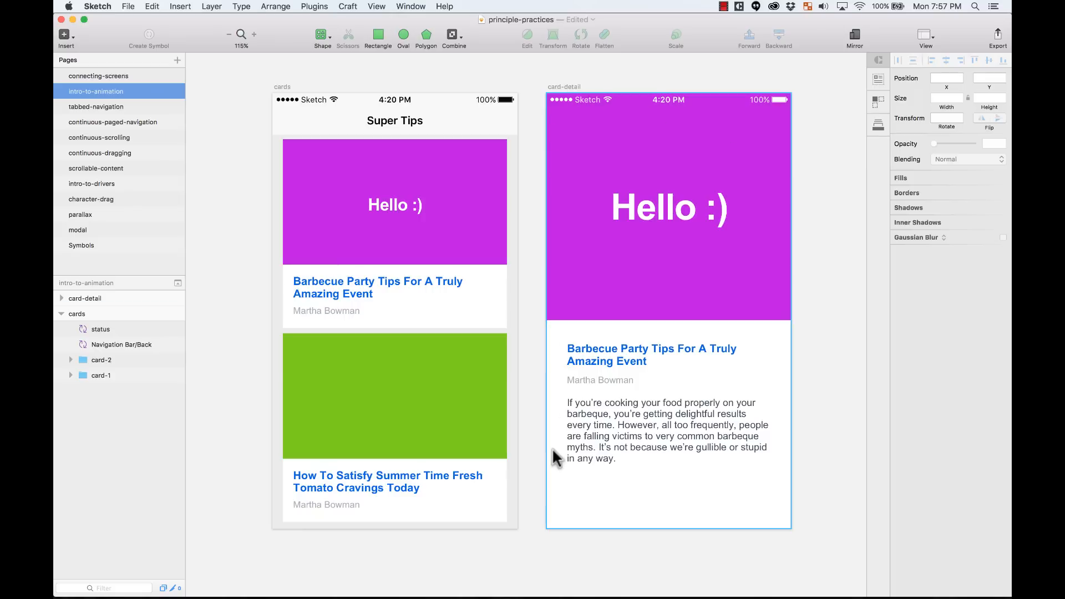
- Import the cards and card-detail artboards from the Sketch file into a new Principle document
click(394, 204)
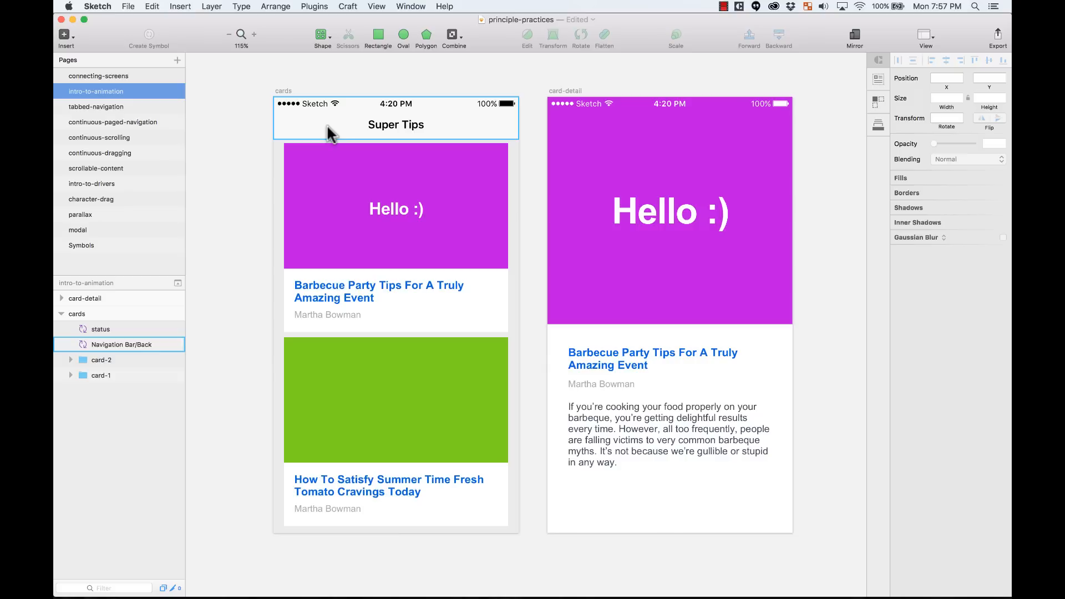
key(cmd+tab)
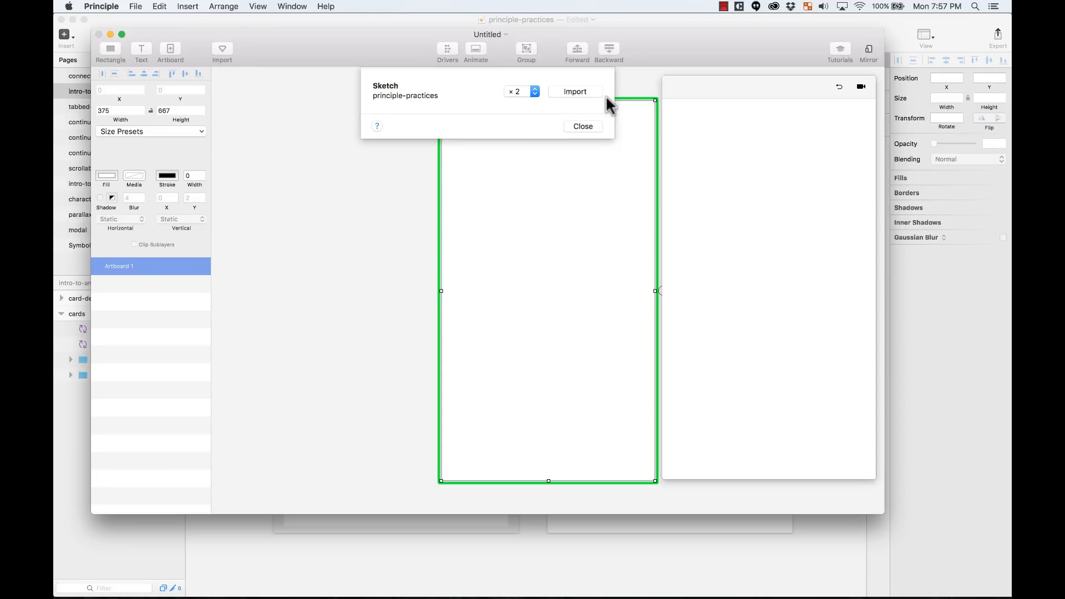
click(574, 92)
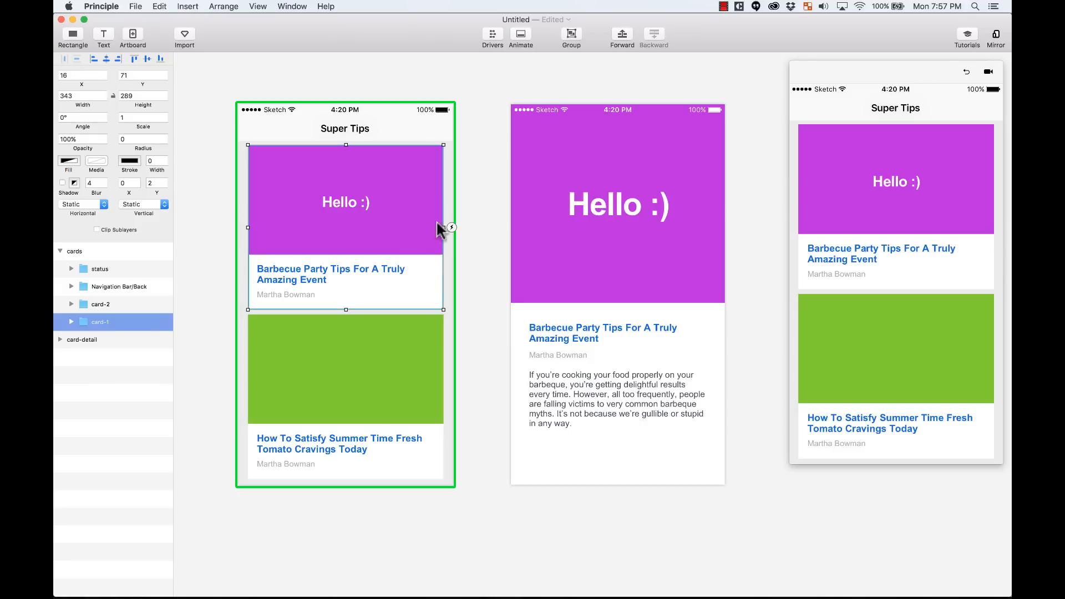
mouse_move(459, 237)
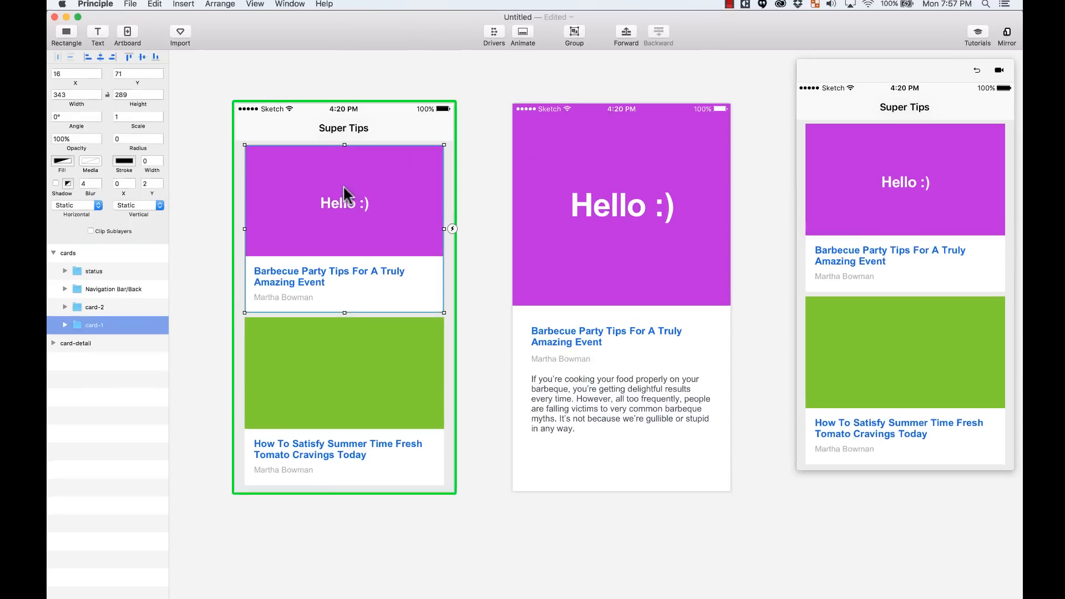
- Link a tap on card-1 to card-detail and a tap on image-big back to the cards artboard
click(452, 228)
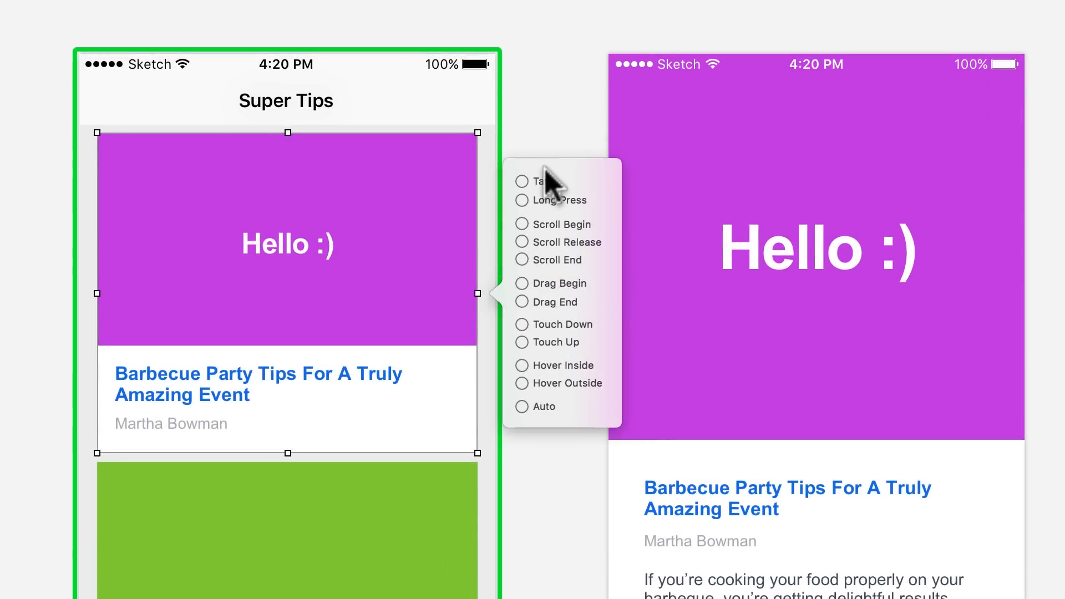
click(521, 180)
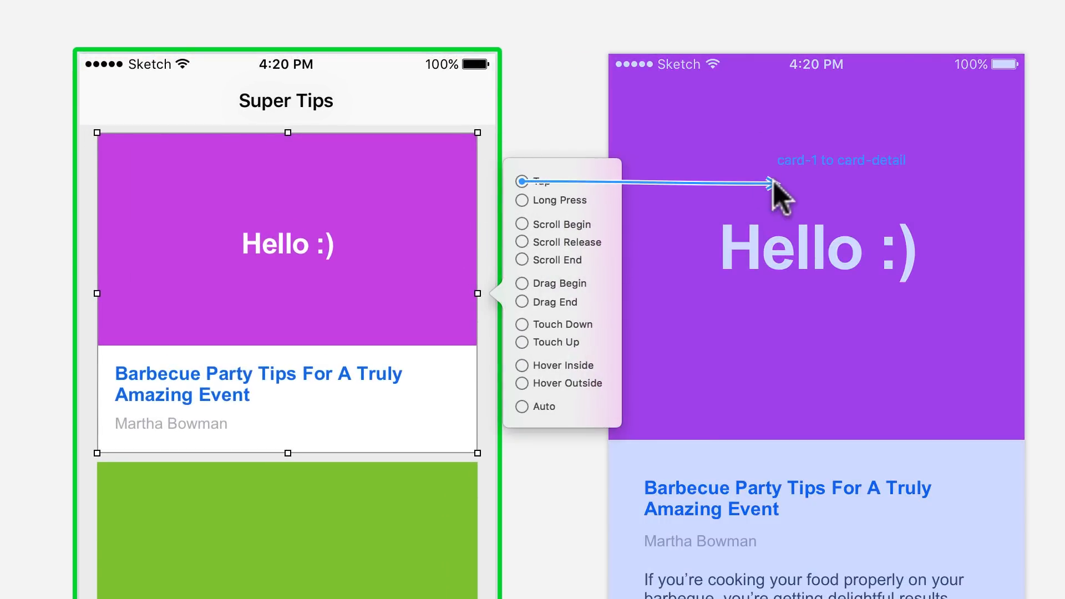
click(521, 181)
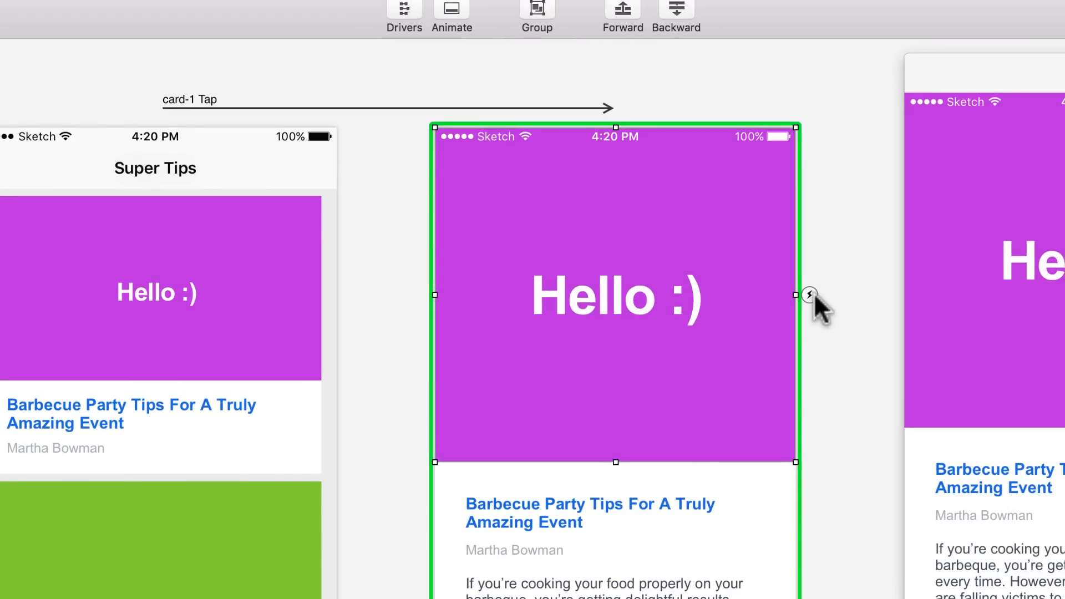
click(808, 295)
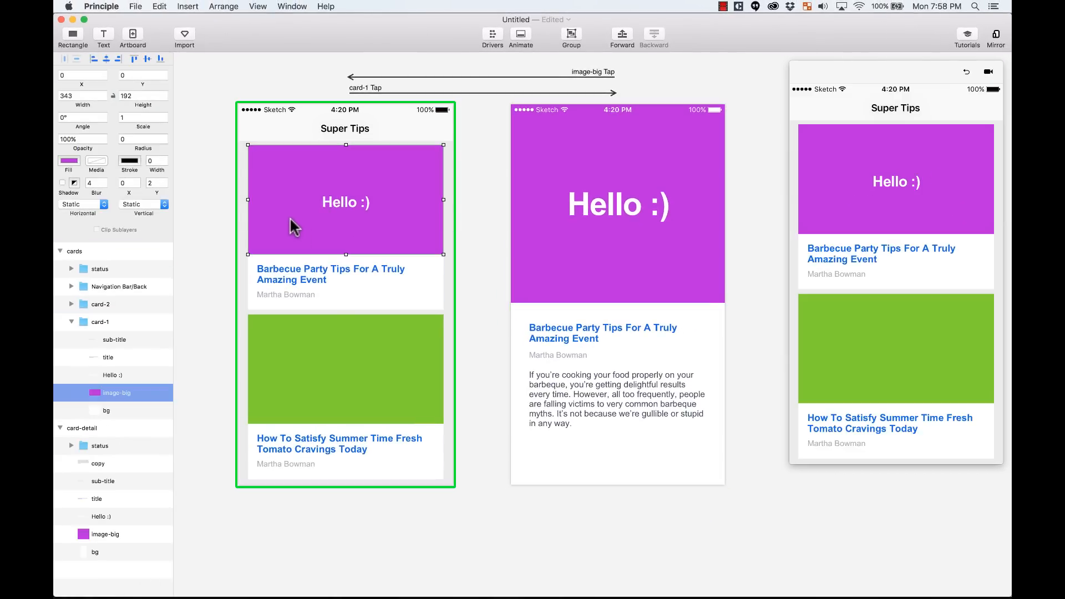
click(617, 204)
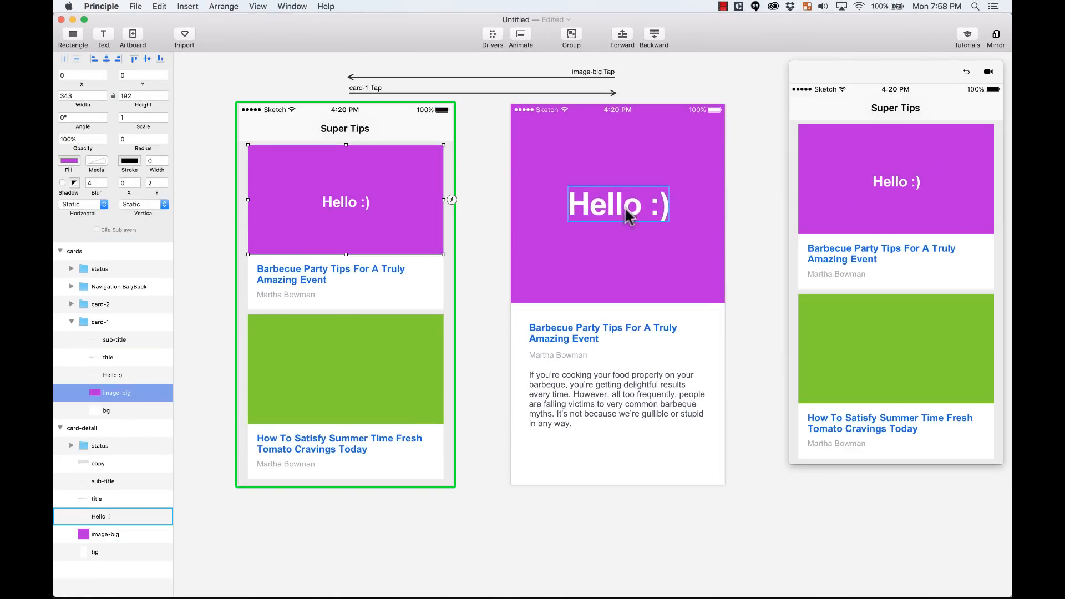
click(115, 393)
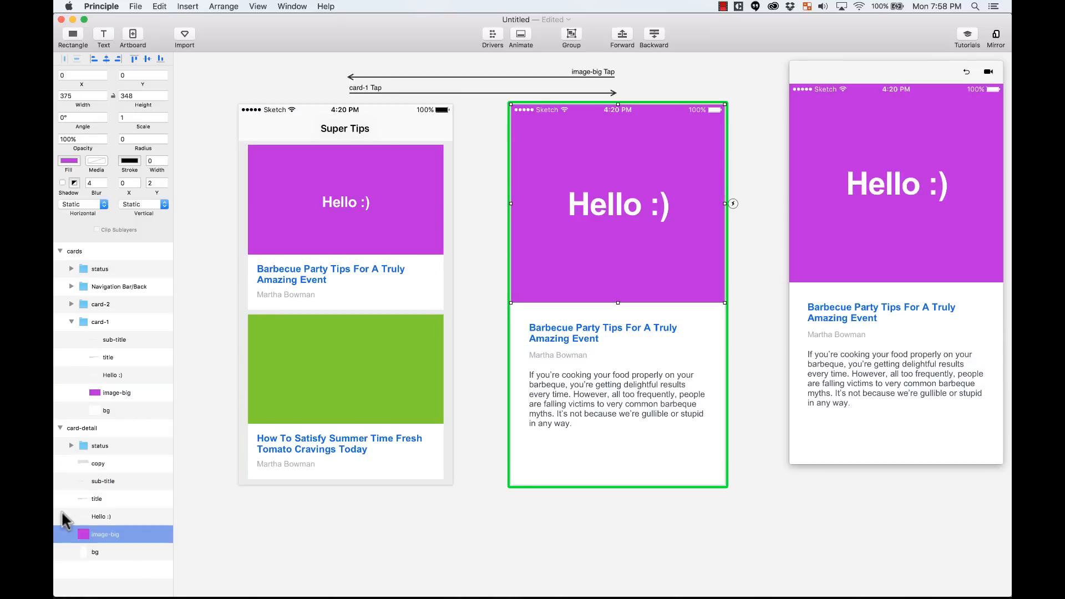
click(345, 202)
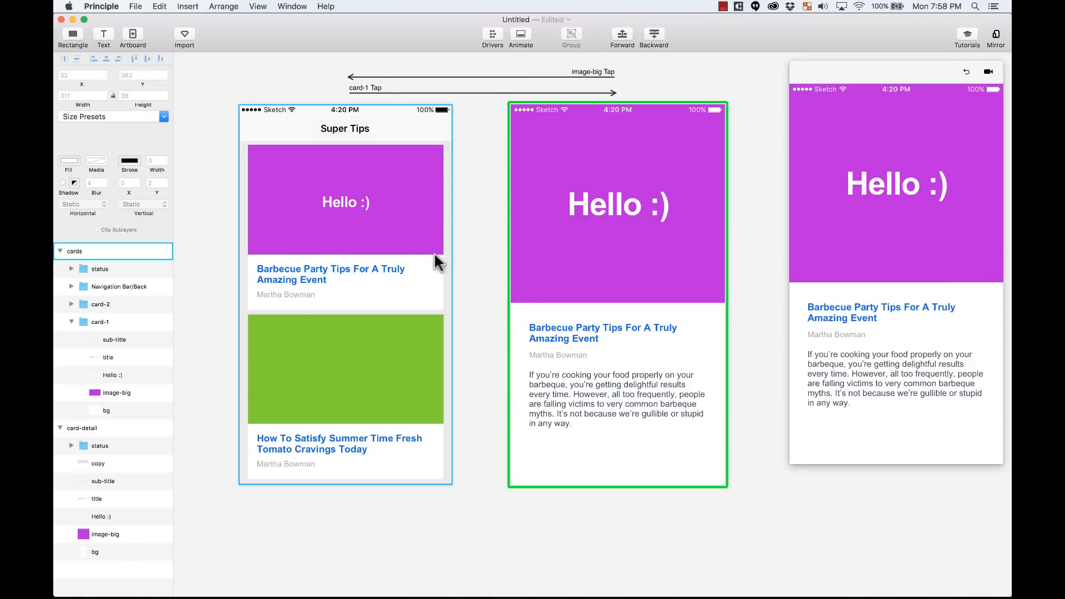
click(345, 200)
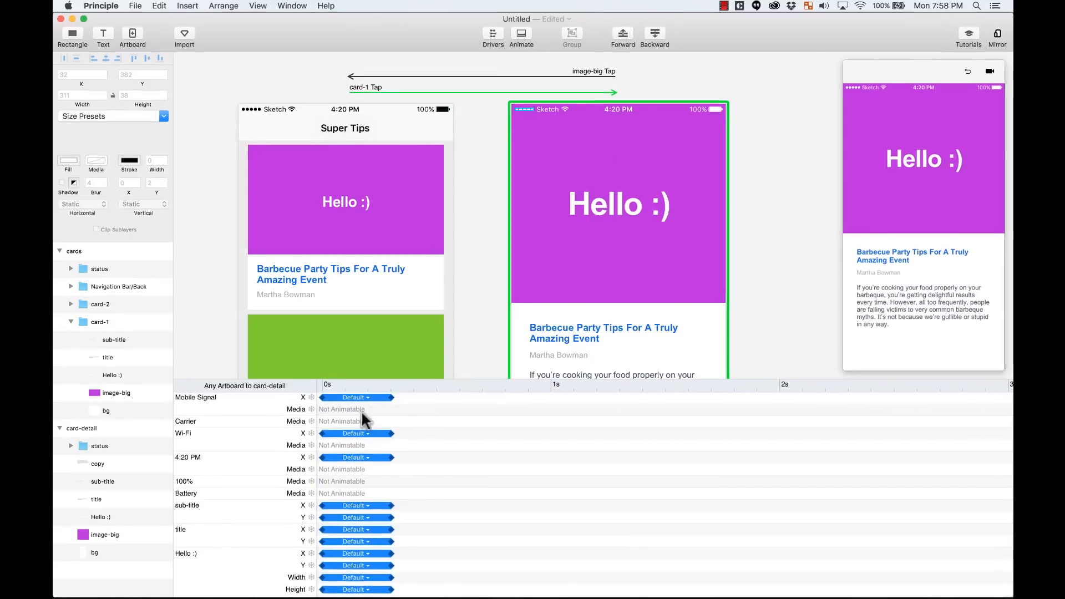
- Review the Default easing curve popover in the card-detail transition's Animate timeline
click(356, 397)
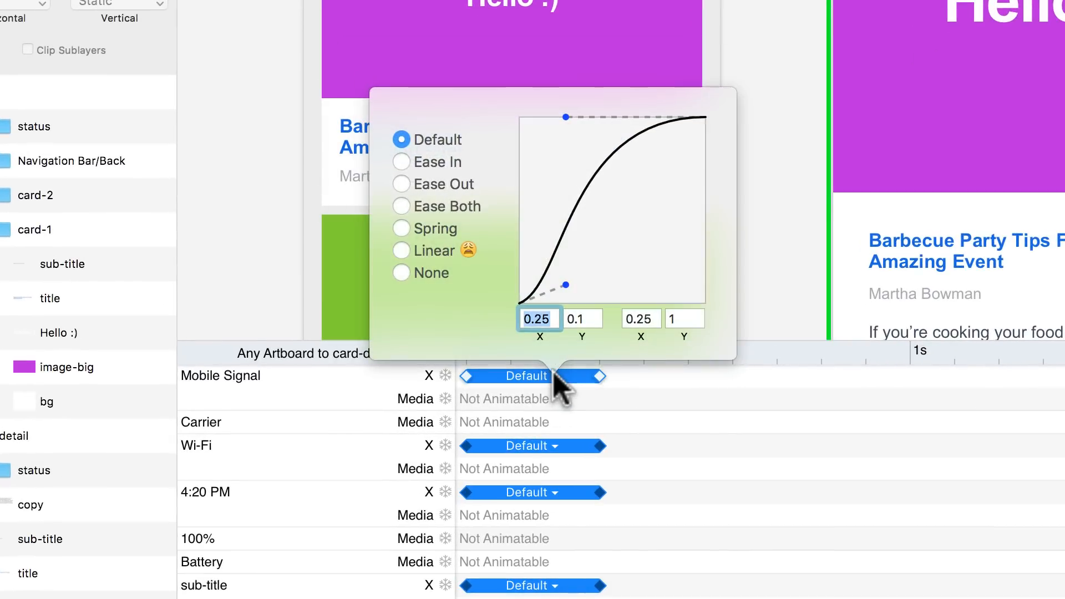
mouse_move(592, 261)
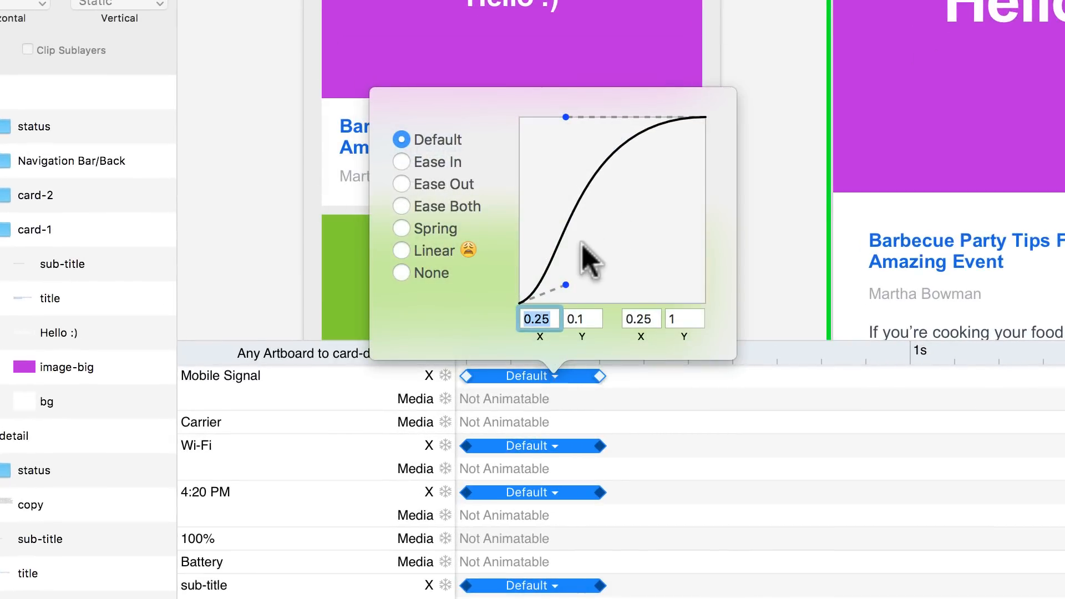
mouse_move(644, 162)
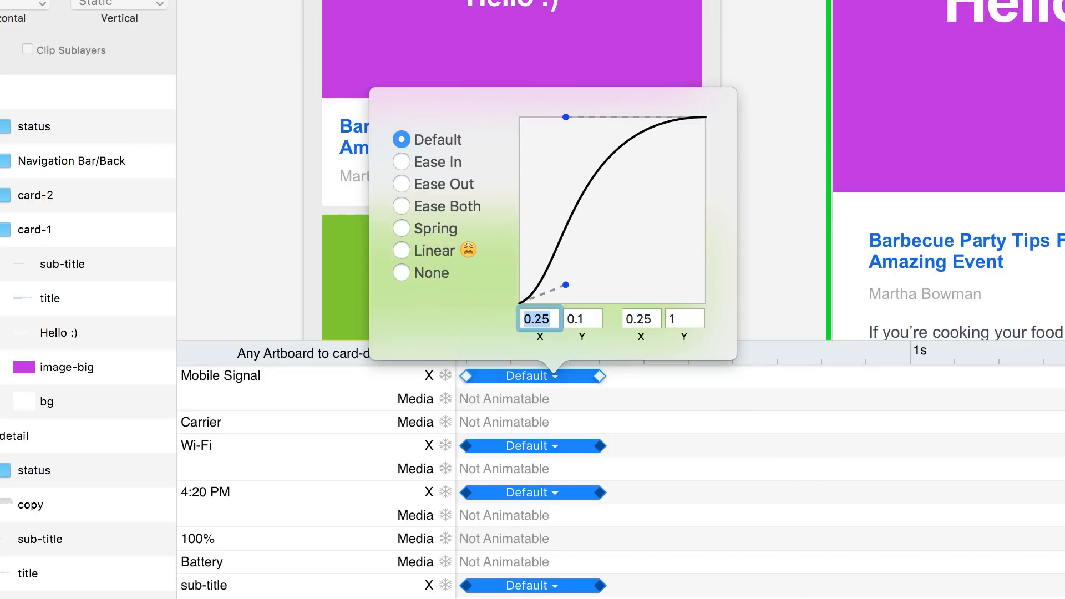
scroll(down, 3)
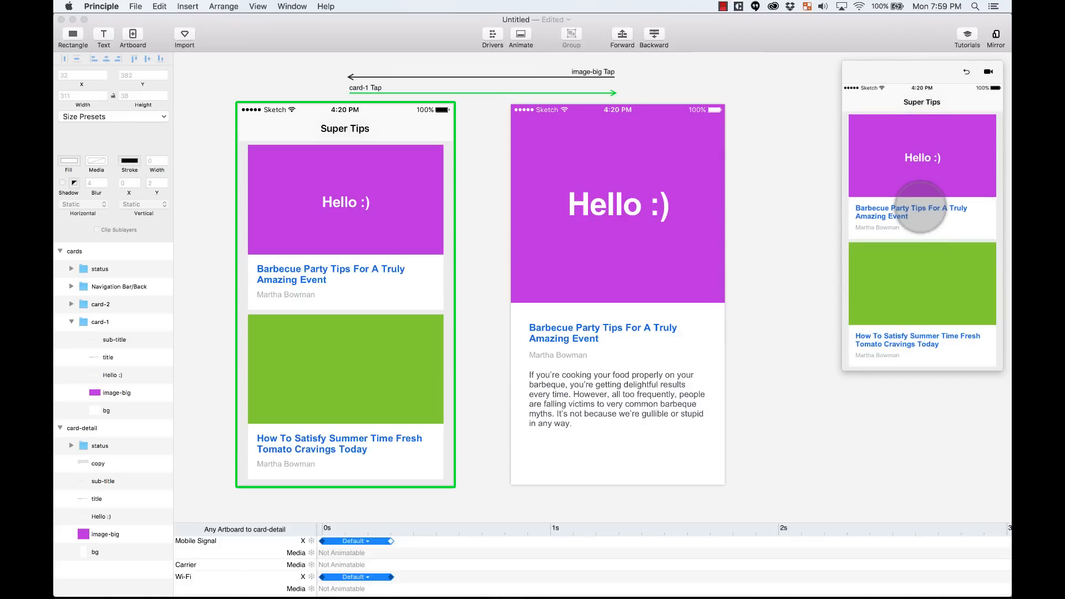
- Select the green card-2 group on the cards artboard and copy it to the clipboard
click(345, 369)
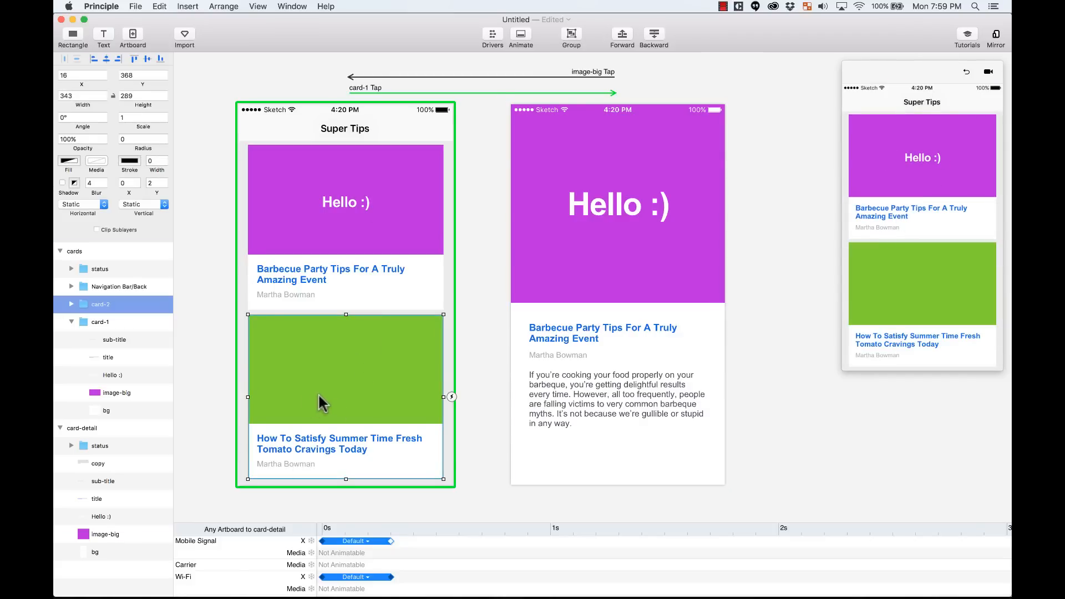
mouse_move(379, 372)
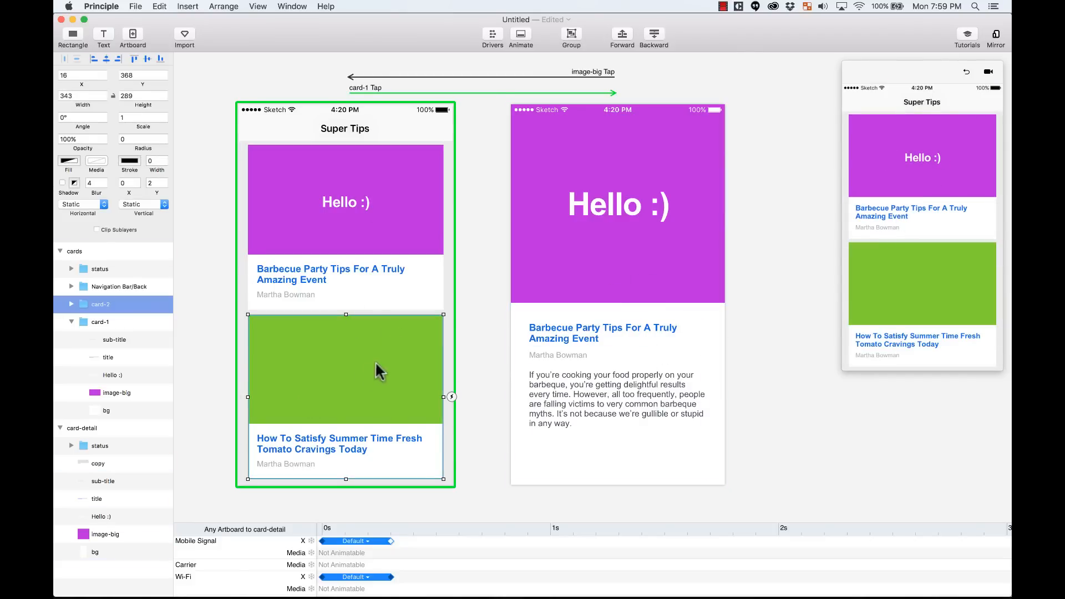
click(617, 205)
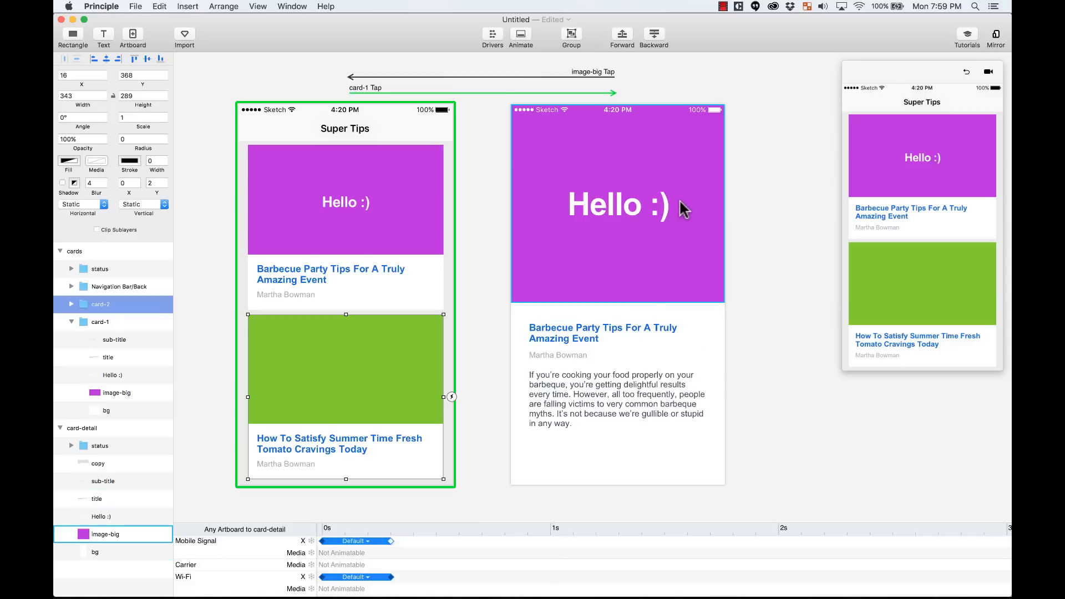
mouse_move(413, 386)
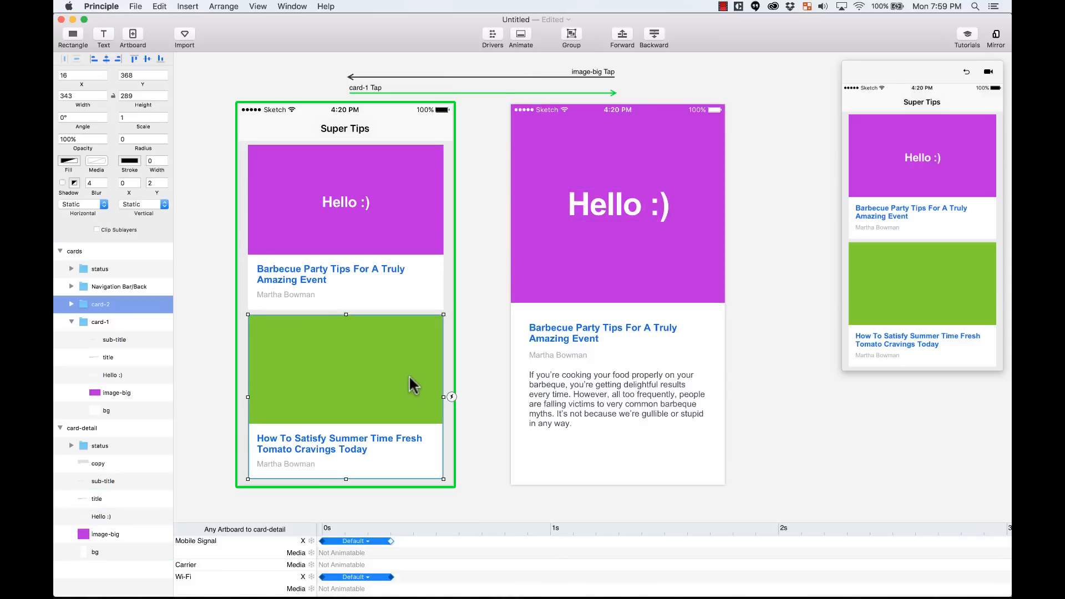
mouse_move(457, 347)
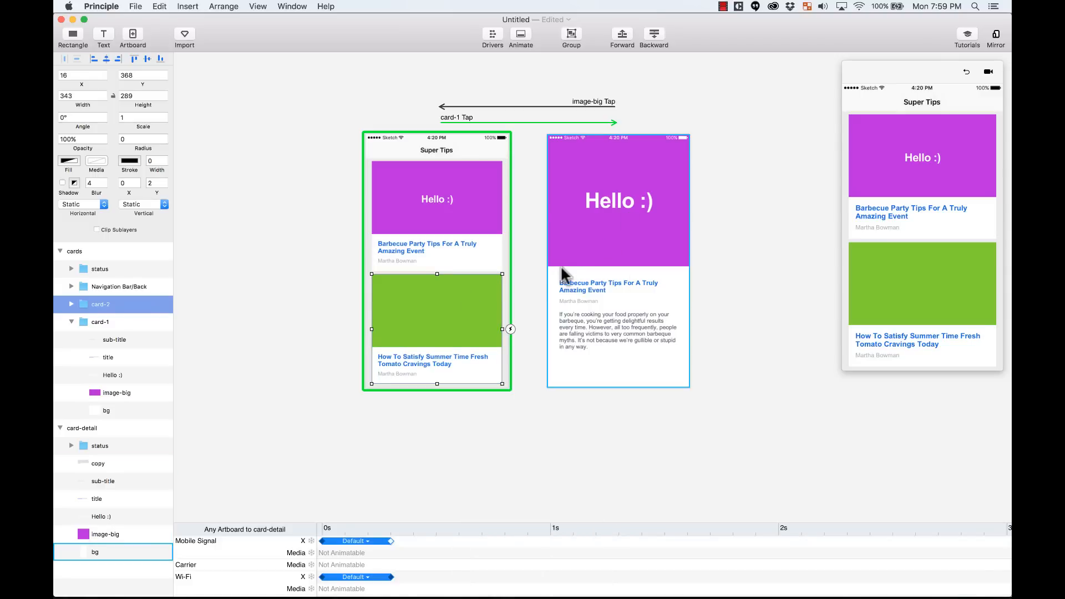
key(cmd+c)
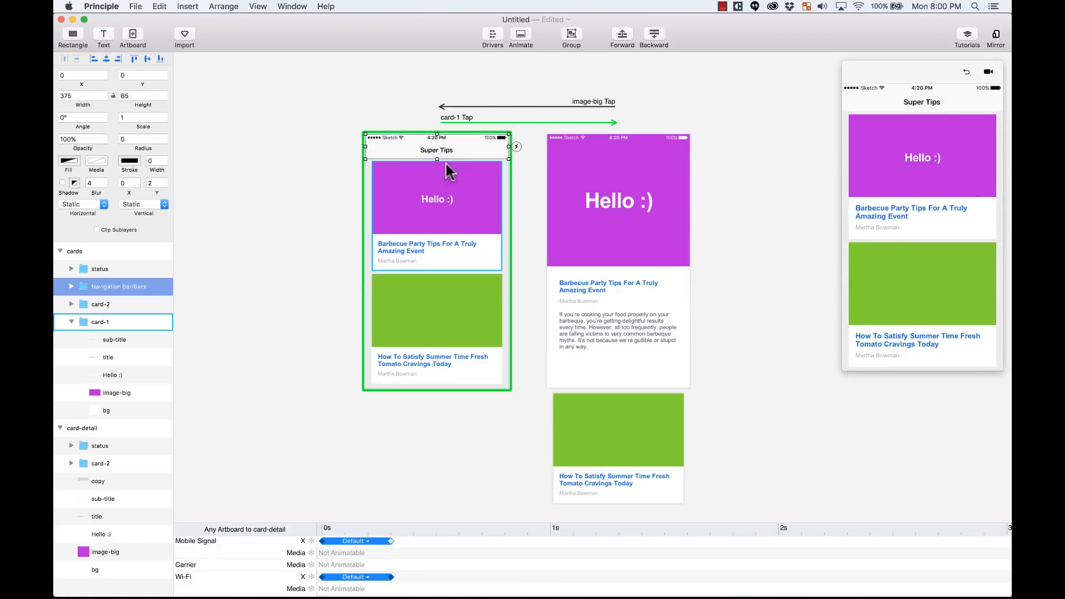
- Copy the Navigation Bar/Back layer from cards for pasting into card-detail as a dummy layer
key(cmd+c)
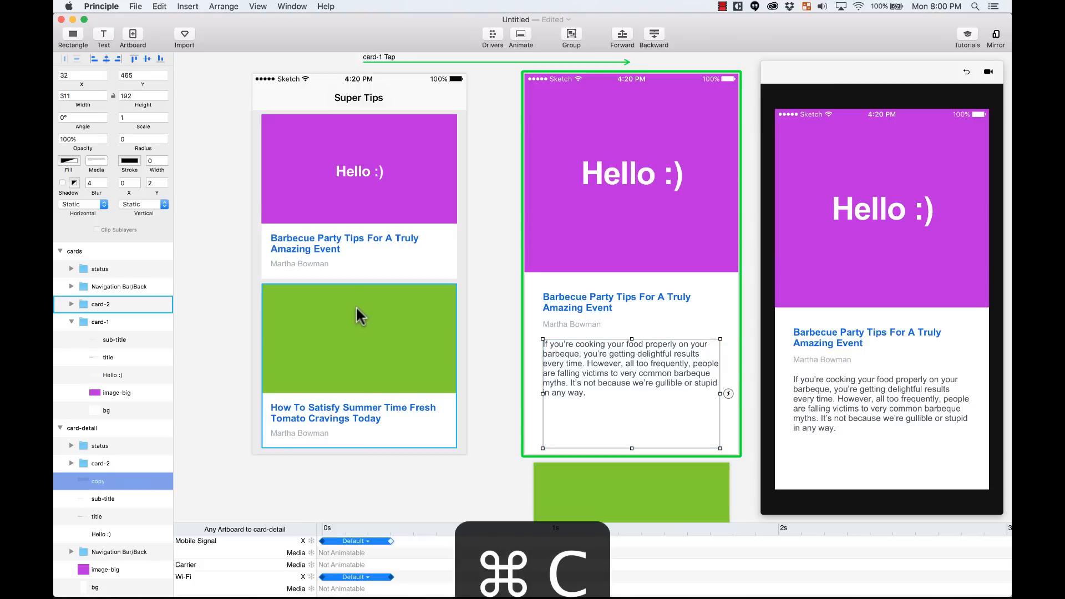
- Paste the detail copy text into cards at 0% opacity and shift it slightly lower
key(cmd+v)
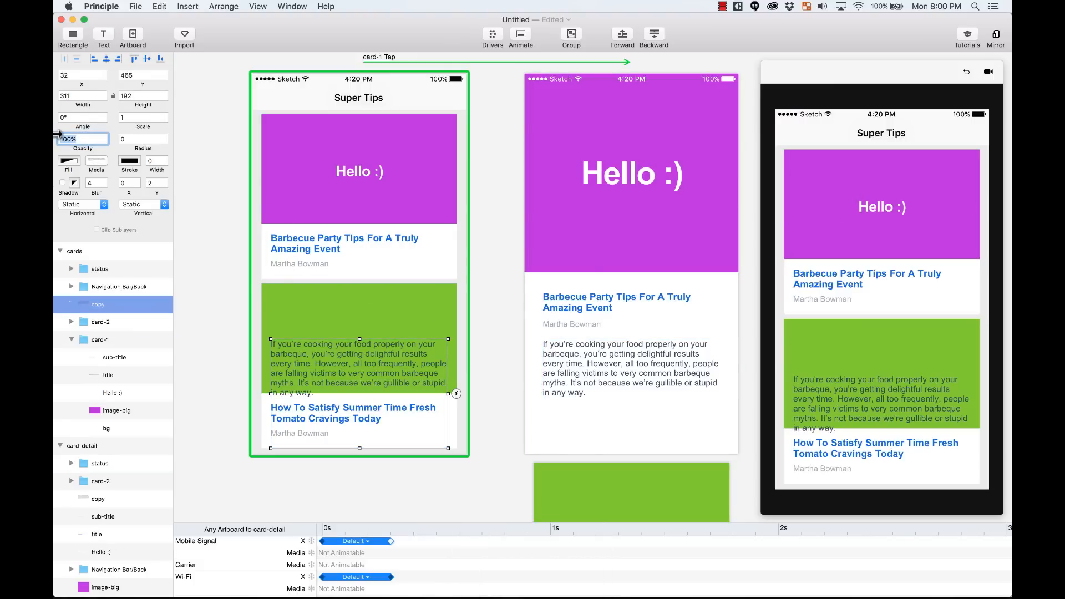
text(0%)
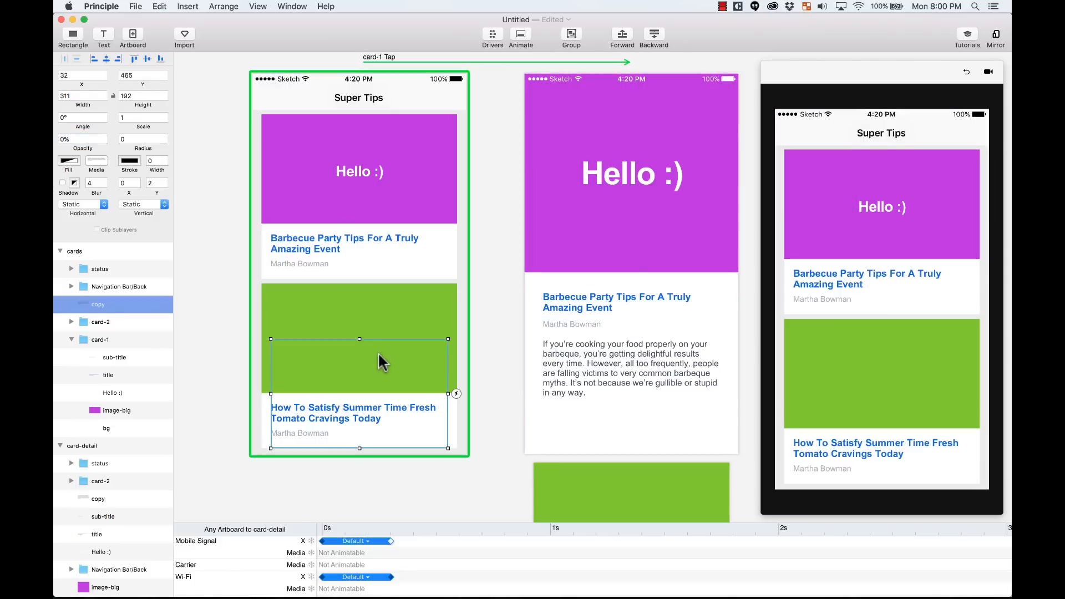
drag(358, 359, 359, 394)
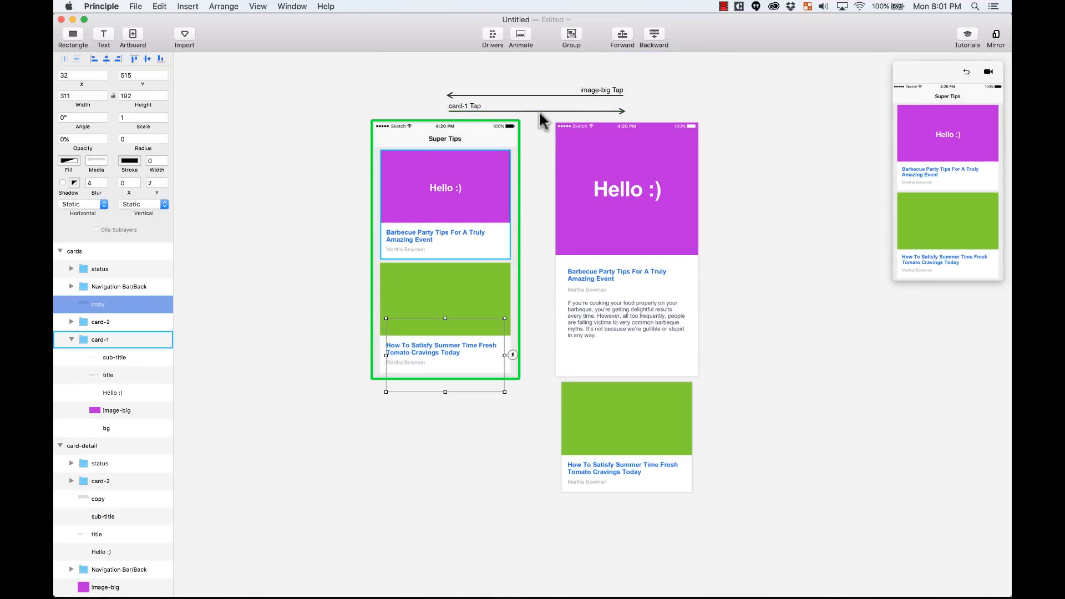
- Drag the copy layer's Y and Opacity bars right so they start after the other layers
click(537, 111)
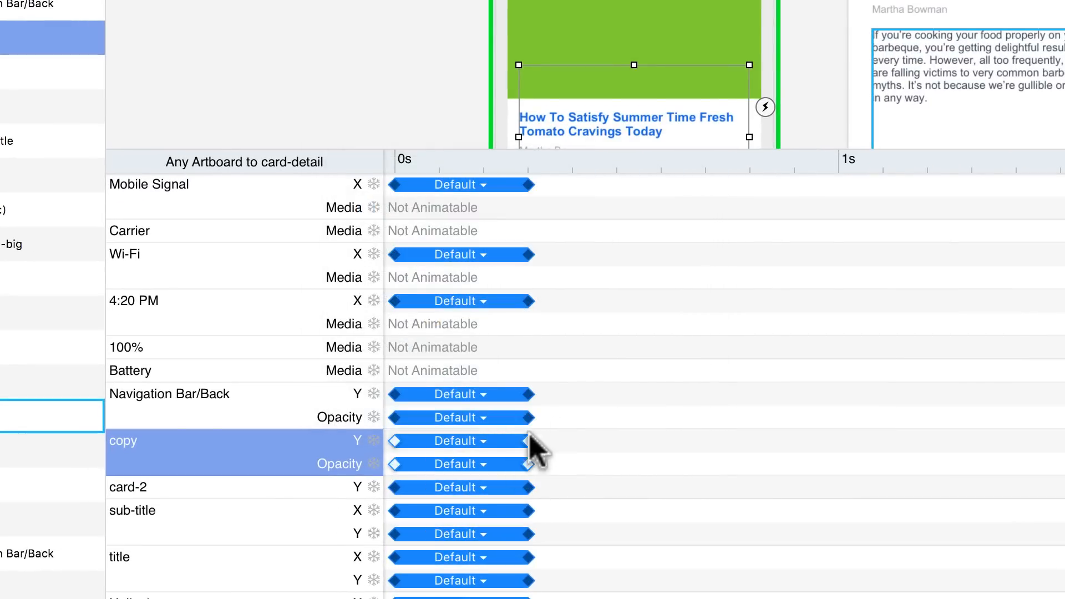
drag(534, 441, 563, 440)
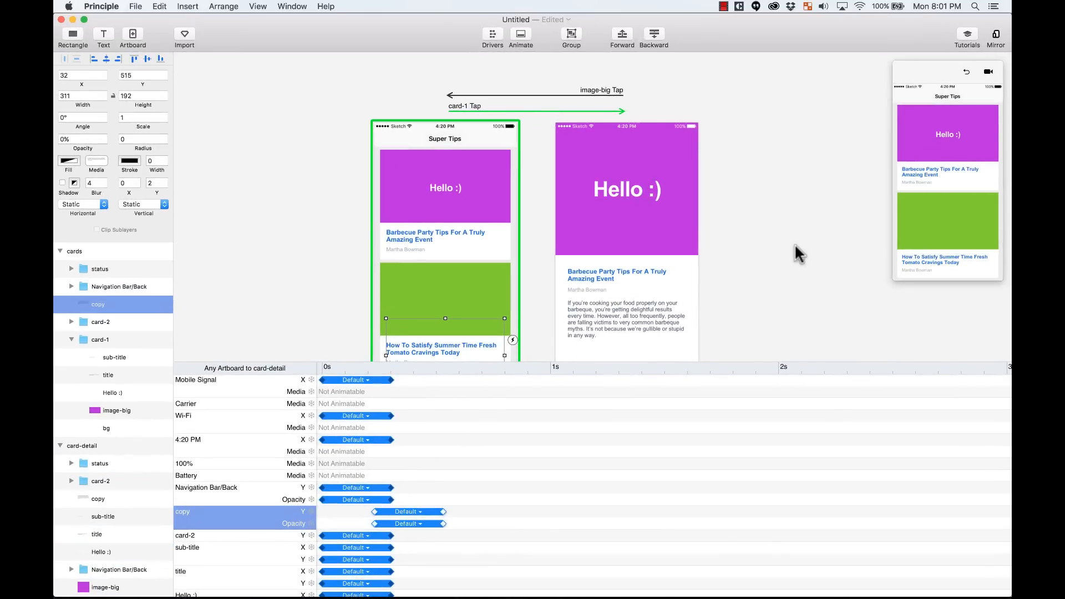
mouse_move(887, 285)
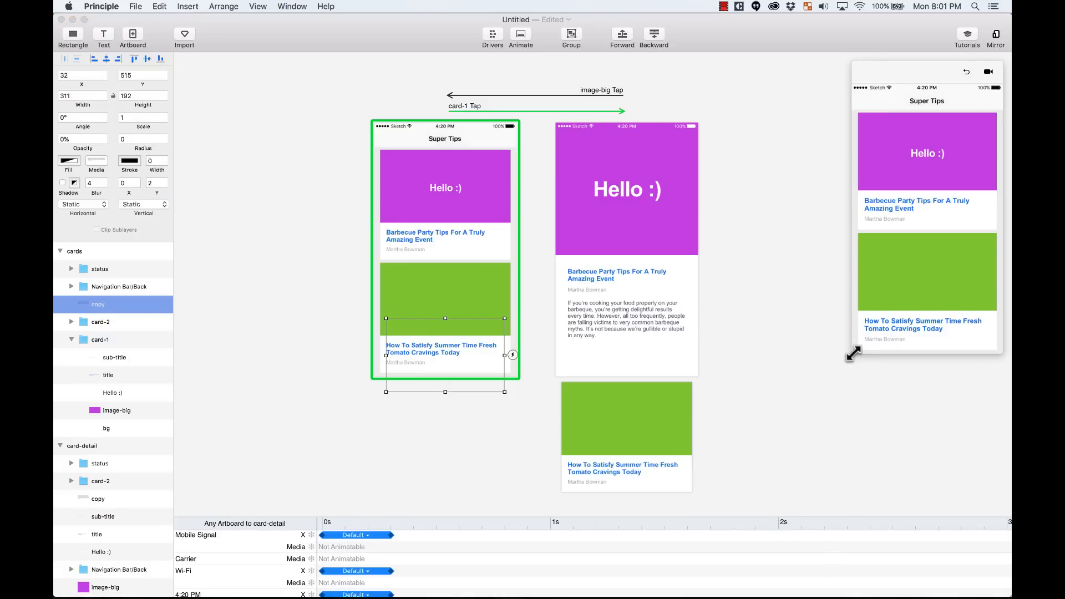
mouse_move(912, 39)
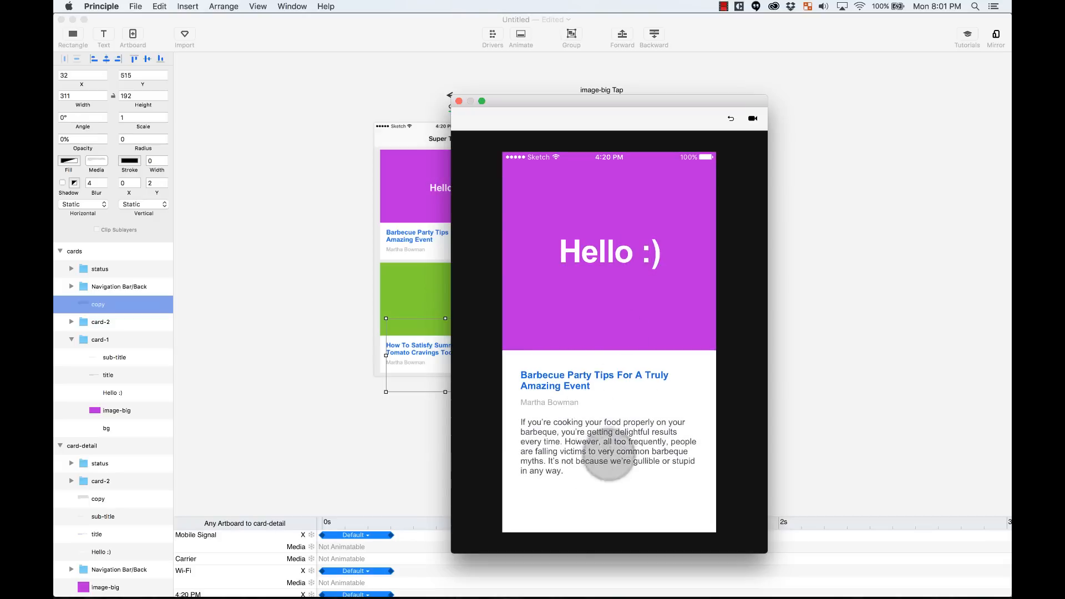
mouse_move(353, 122)
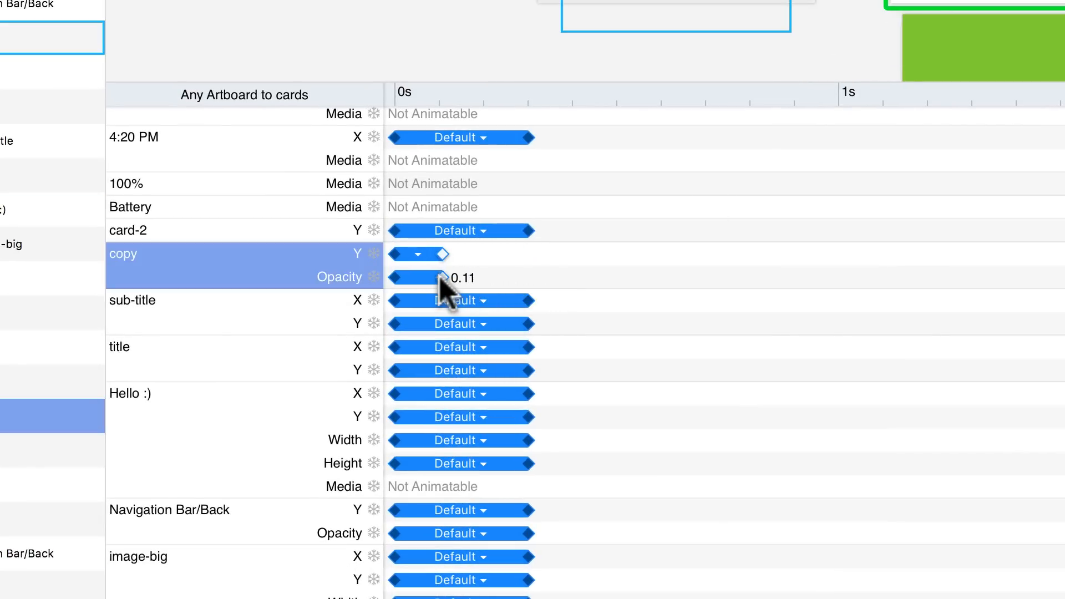
- Trim the copy layer's Y and Opacity bars in the Any Artboard to cards timeline so they finish early
drag(442, 278, 422, 277)
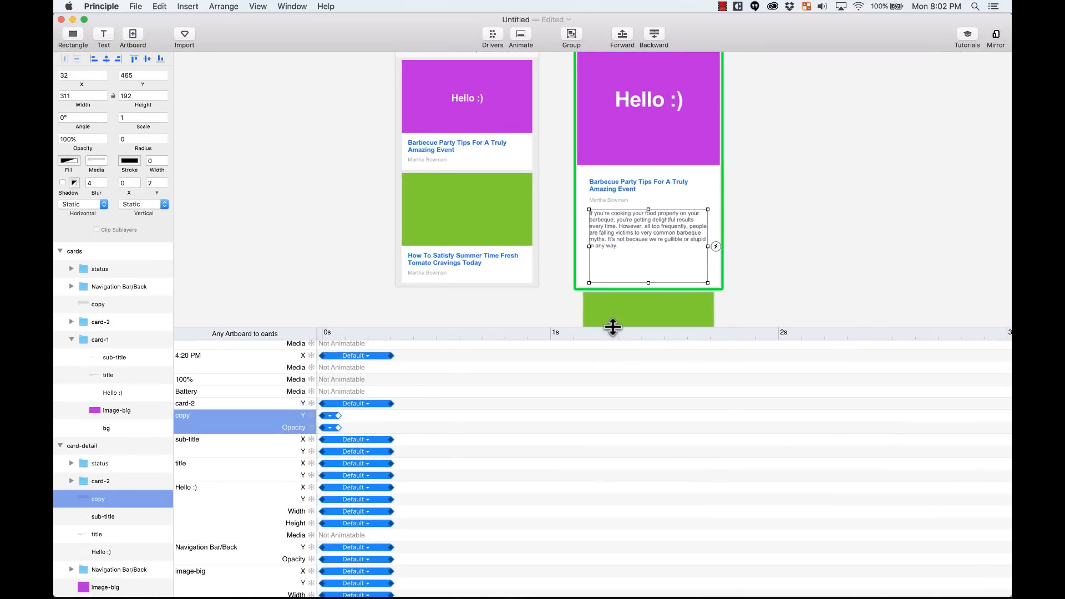
key(cmd+`)
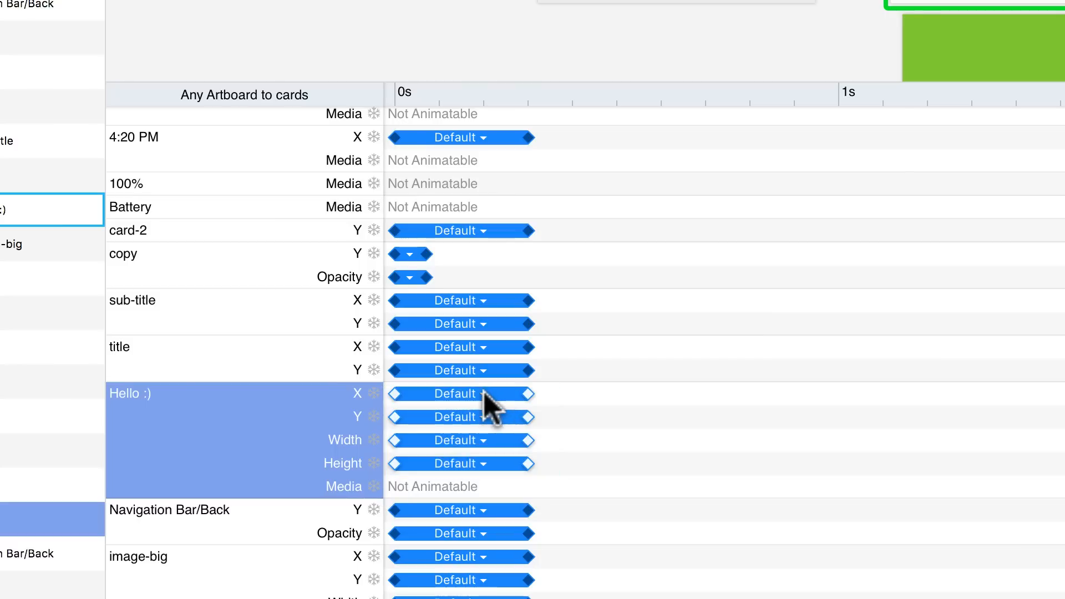
click(461, 393)
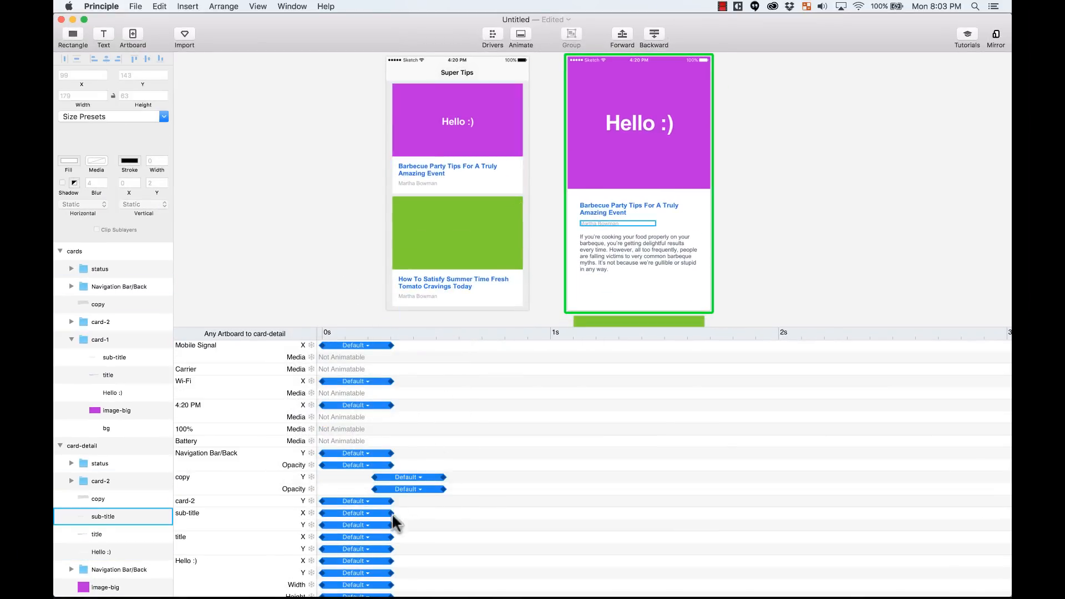
- Set the Hello :) headline's position and size rows to Spring easing in the card-detail timeline
click(457, 120)
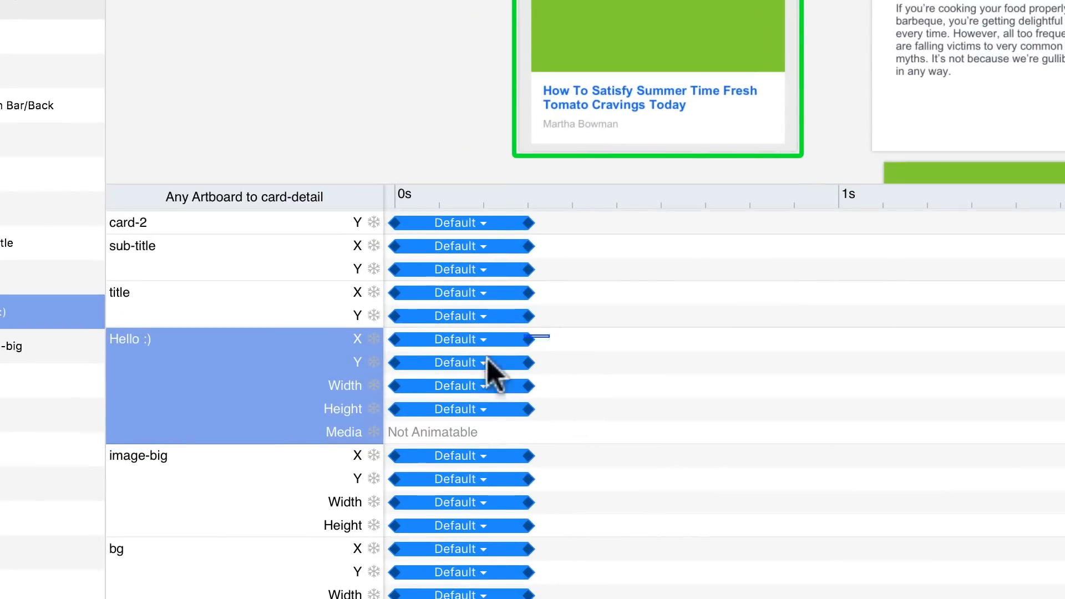
click(460, 339)
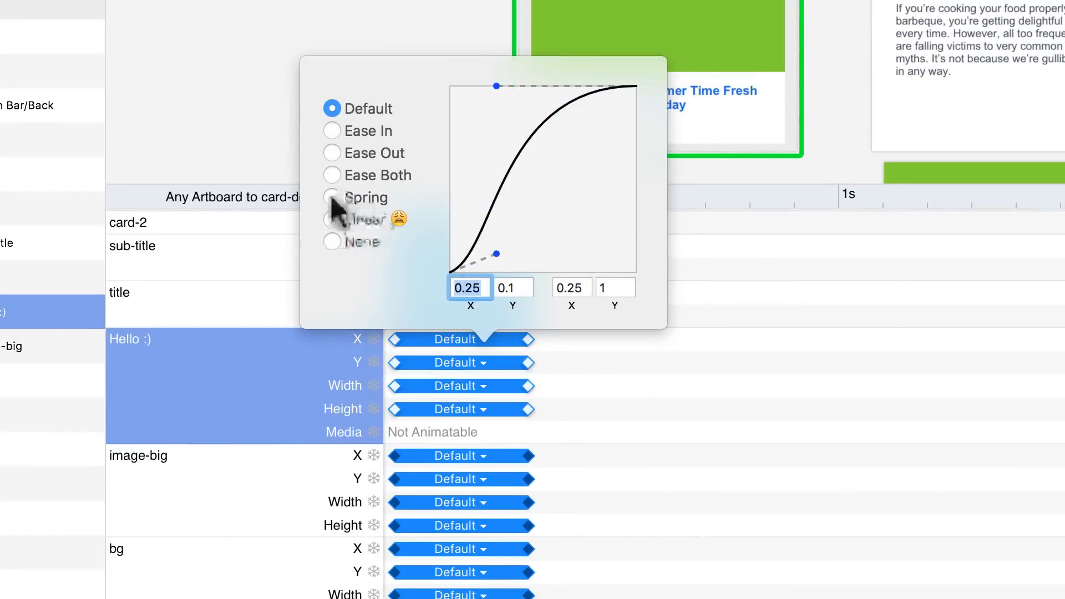
click(362, 198)
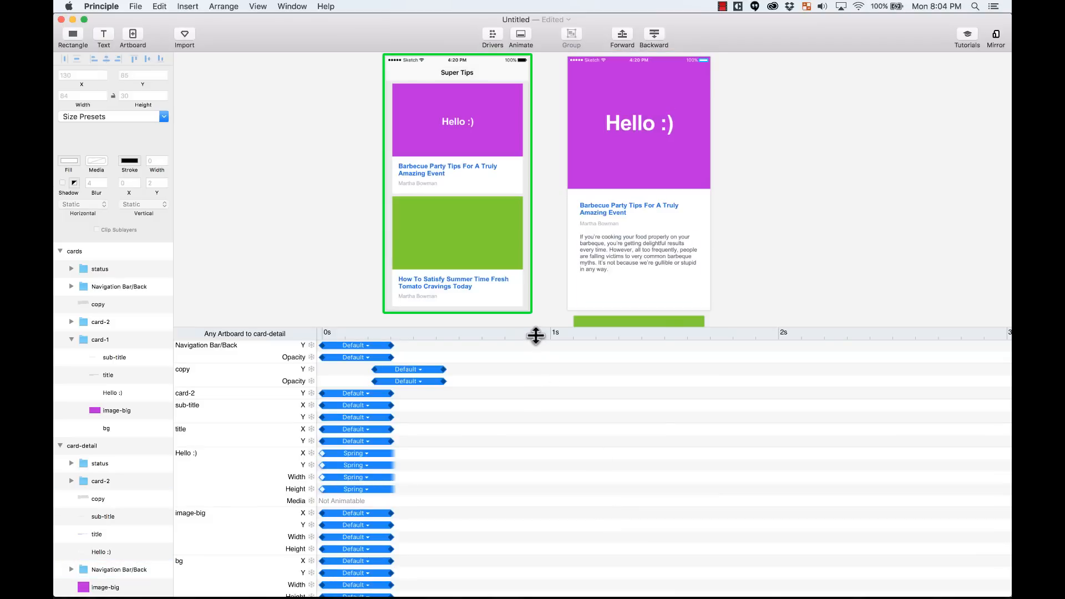
mouse_move(536, 335)
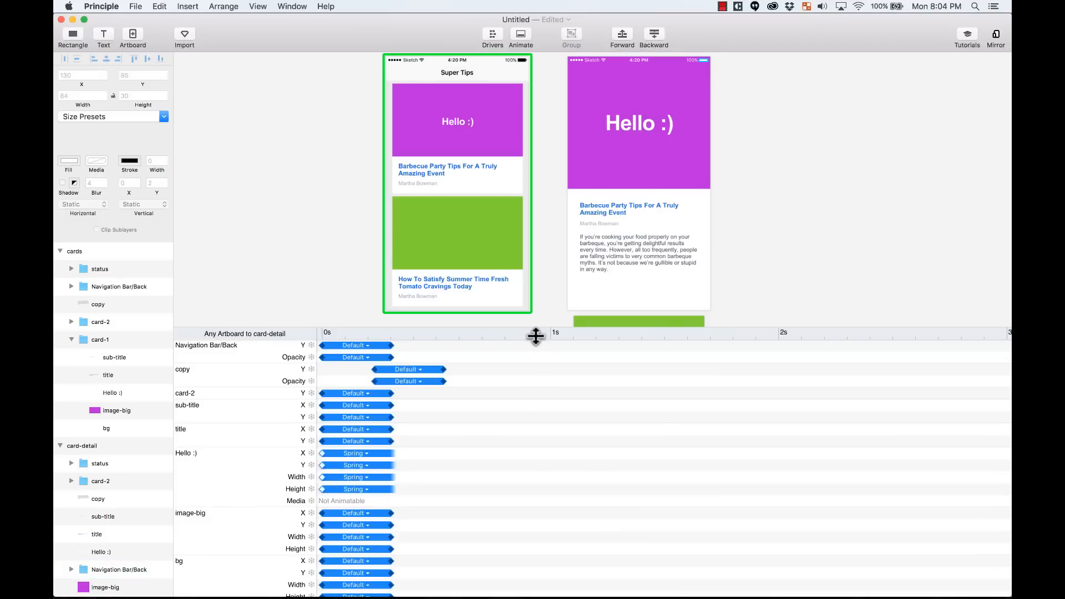